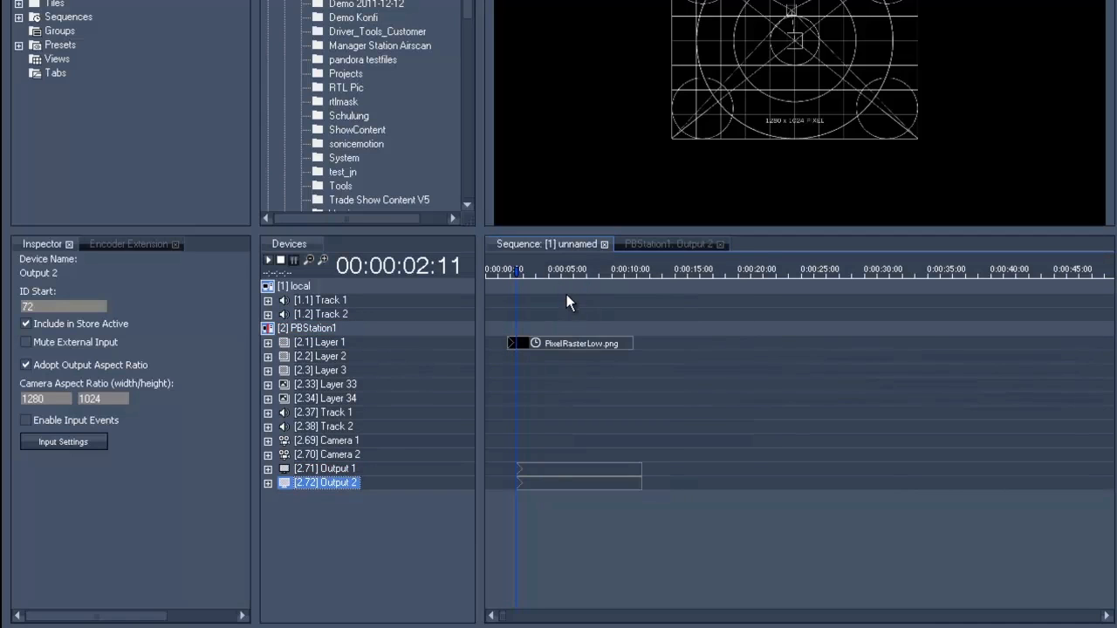
Step: Stretch the Output 1 and Output 2 clips to a duration of 0:00:46:03
click(526, 273)
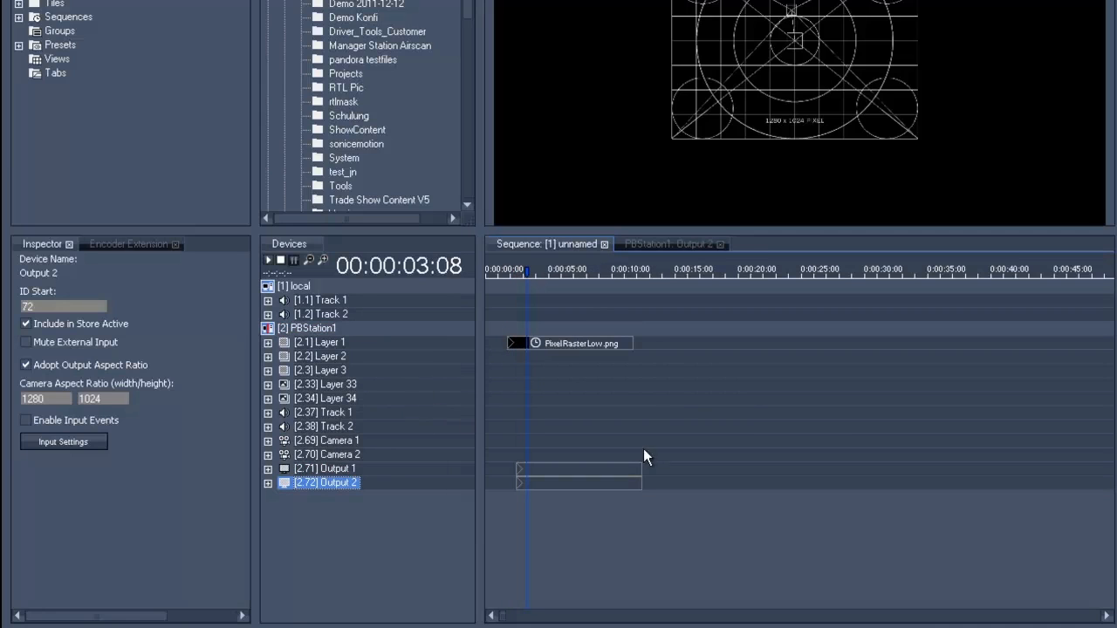
drag(641, 476, 851, 476)
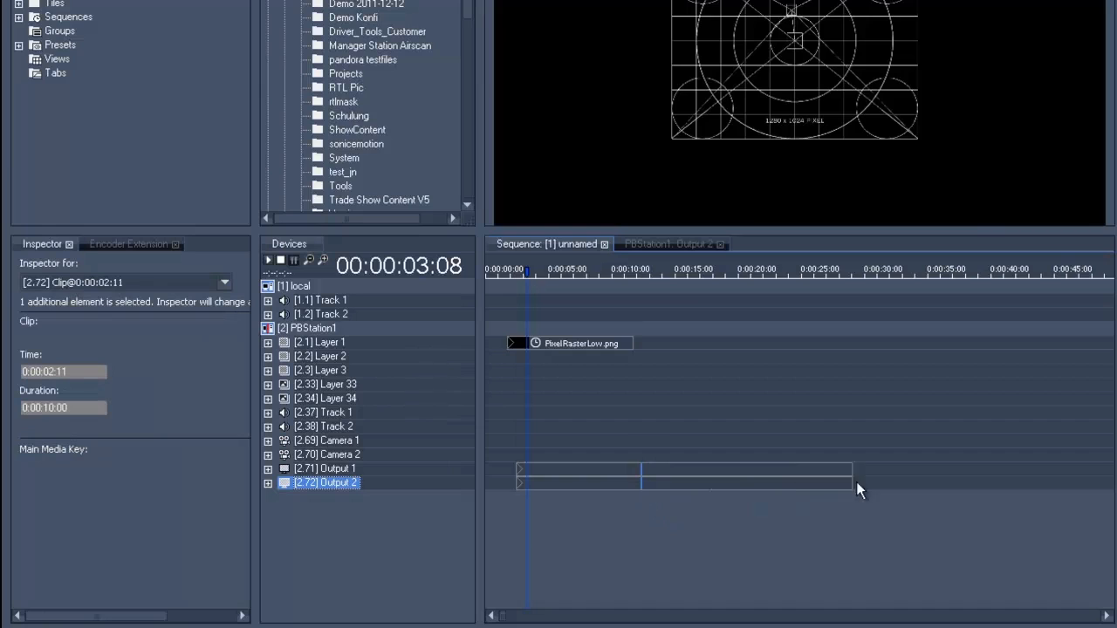
drag(851, 477, 1095, 477)
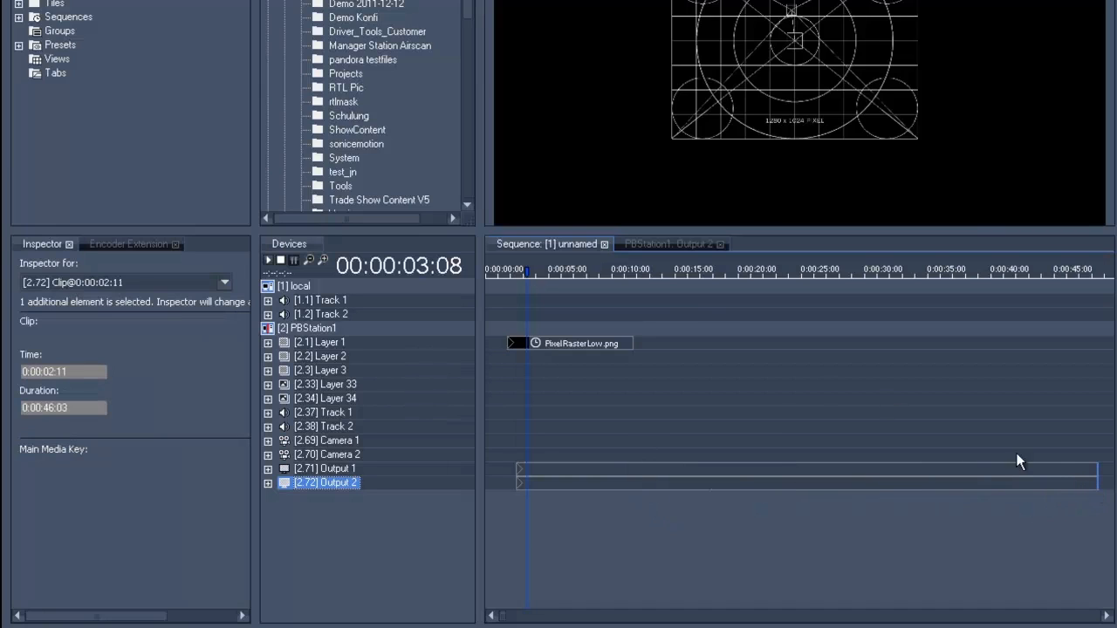
mouse_move(589, 316)
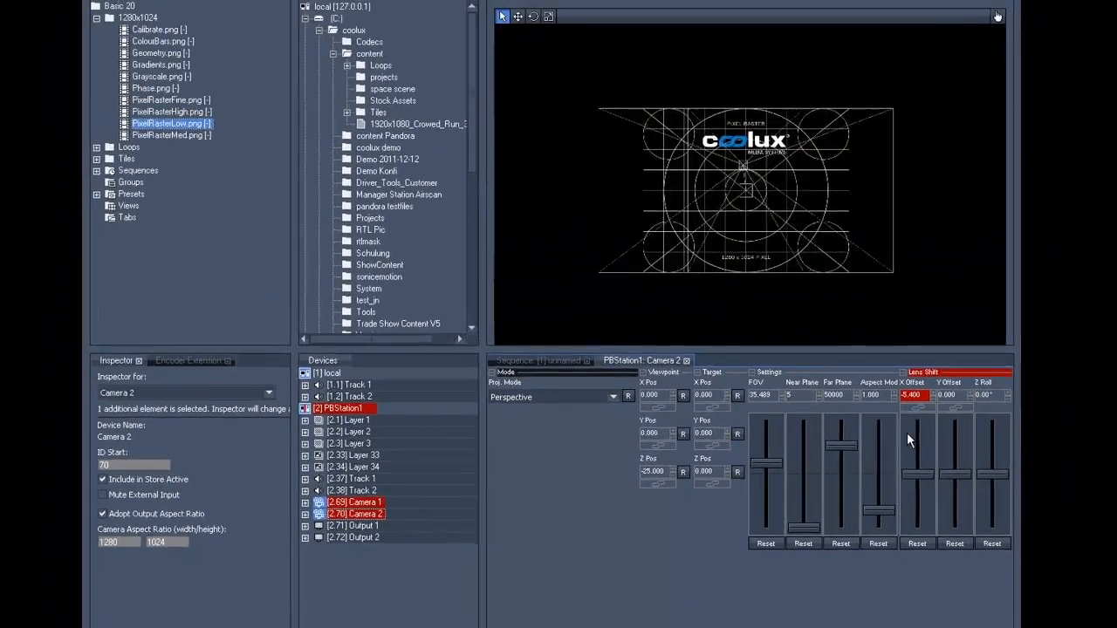
Step: Set Camera 2's horizontal lens shift X offset to -5.4
drag(916, 439, 917, 471)
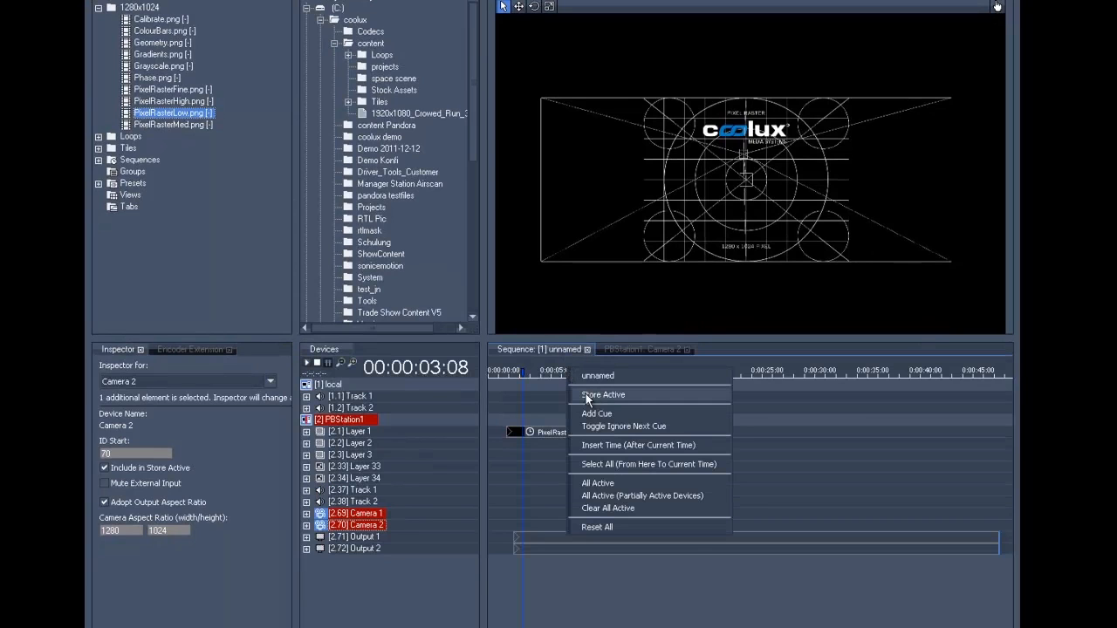
Step: Store active camera settings as Camera 1 and 2 clips lengthened to 0:00:44:15
click(603, 394)
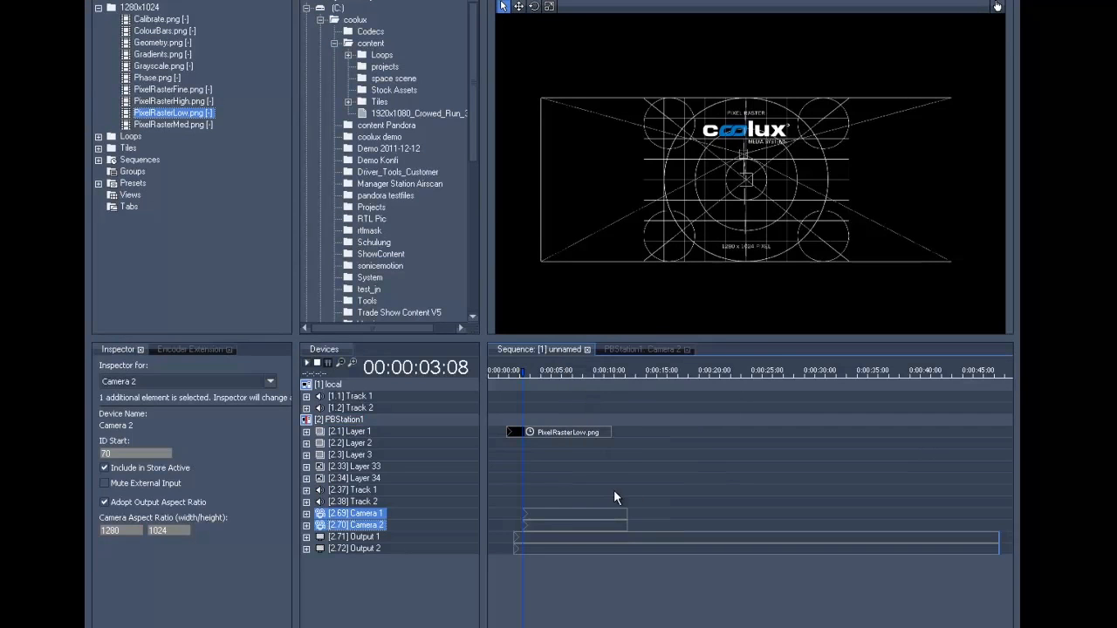
click(573, 515)
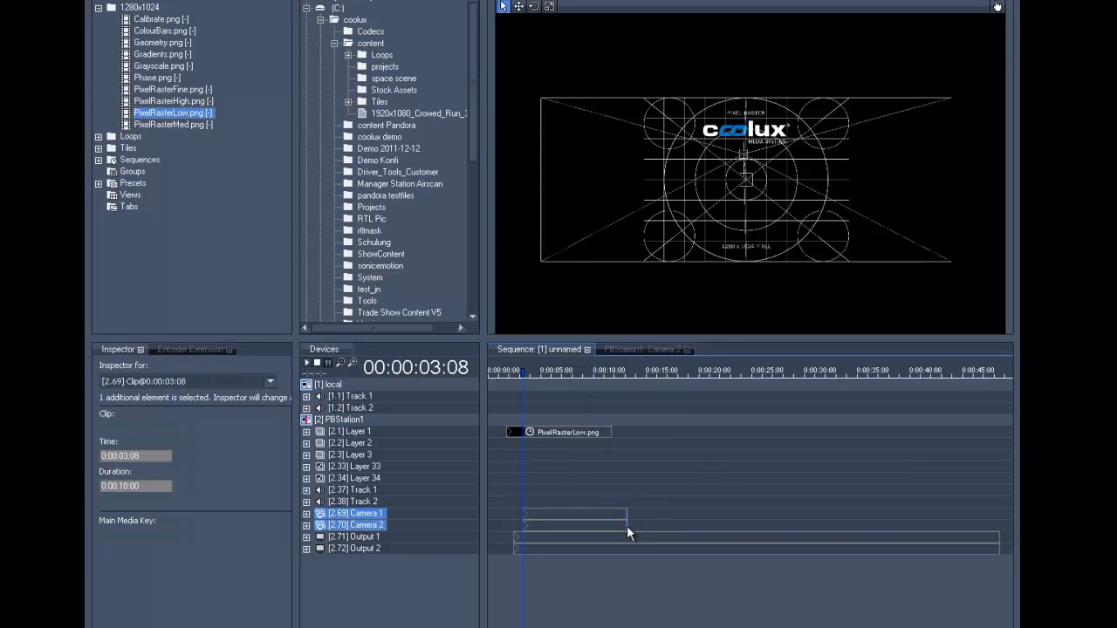
drag(624, 523, 991, 524)
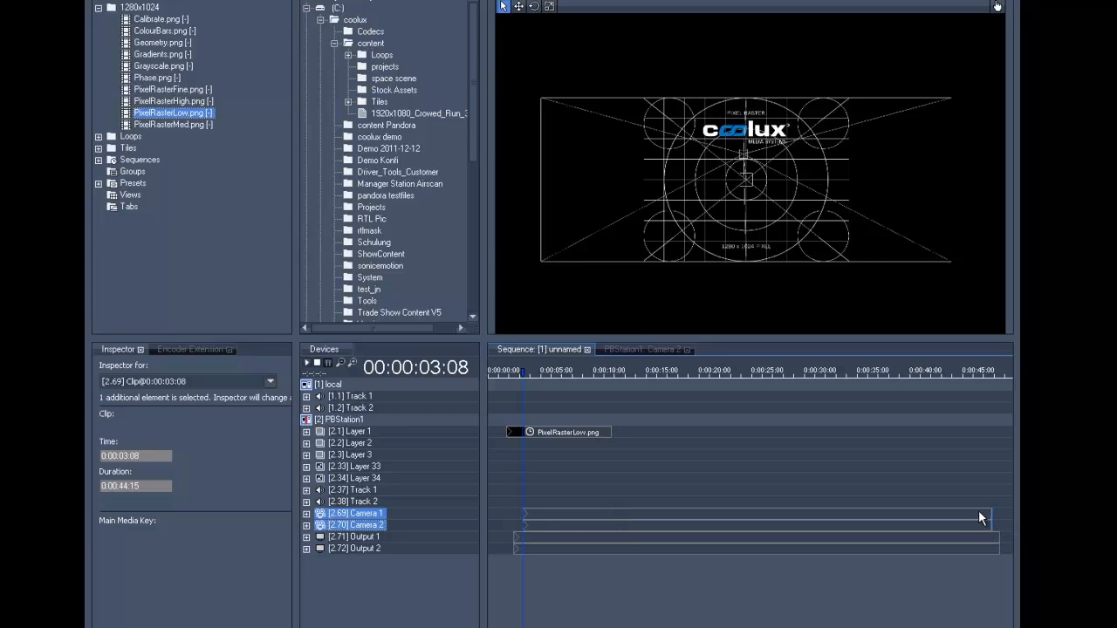
click(631, 370)
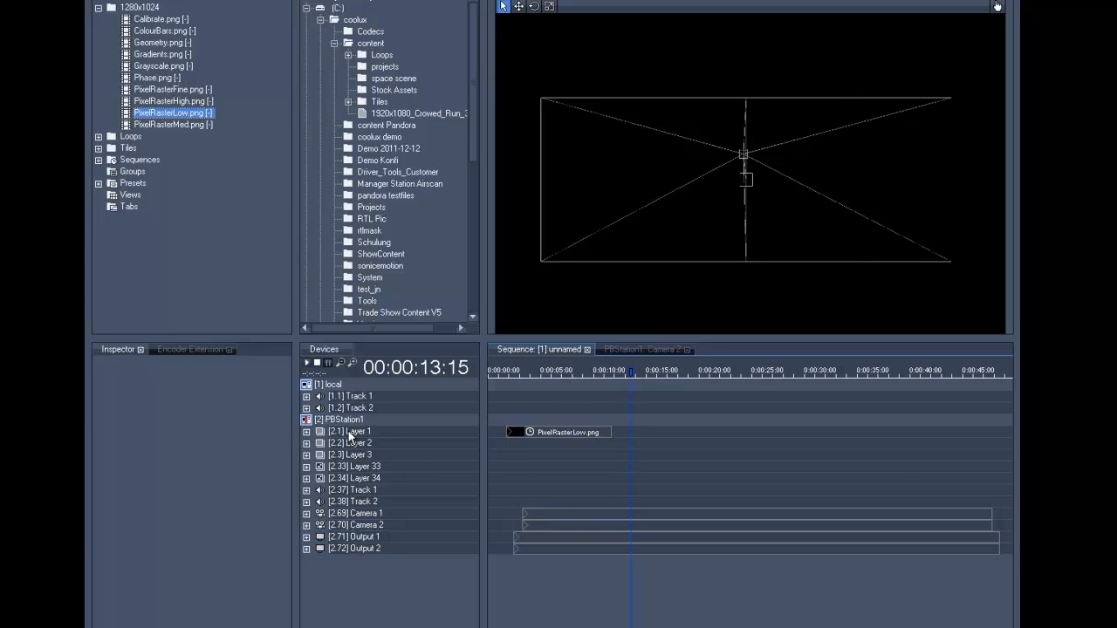
Step: Put loop 00003 blinkingline on PBStation1 Layer 1 and open its parameters
click(350, 431)
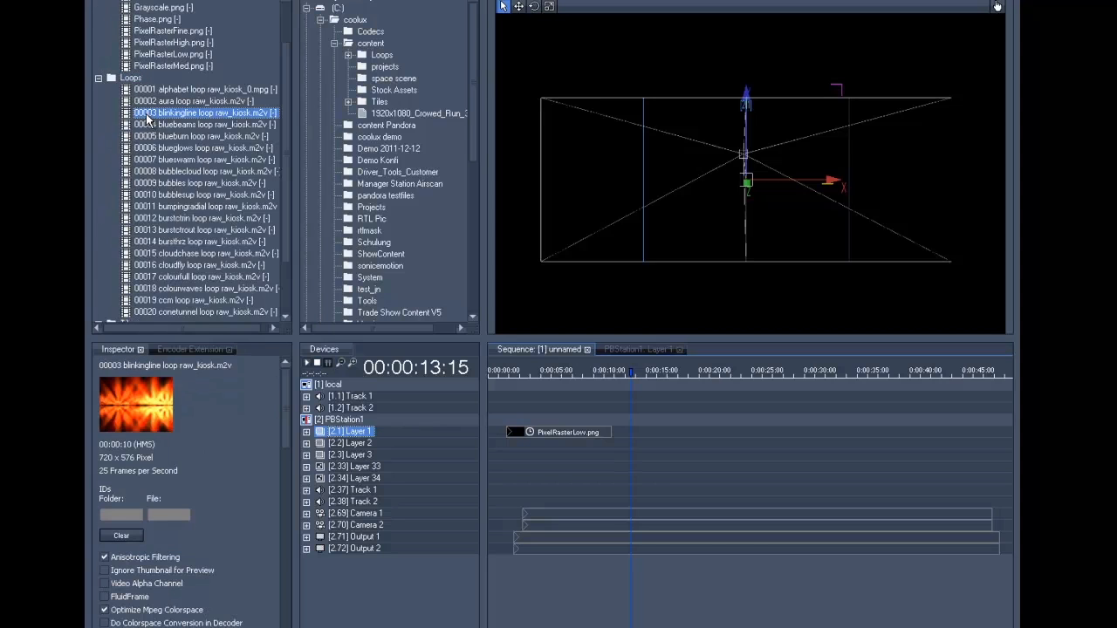
click(340, 420)
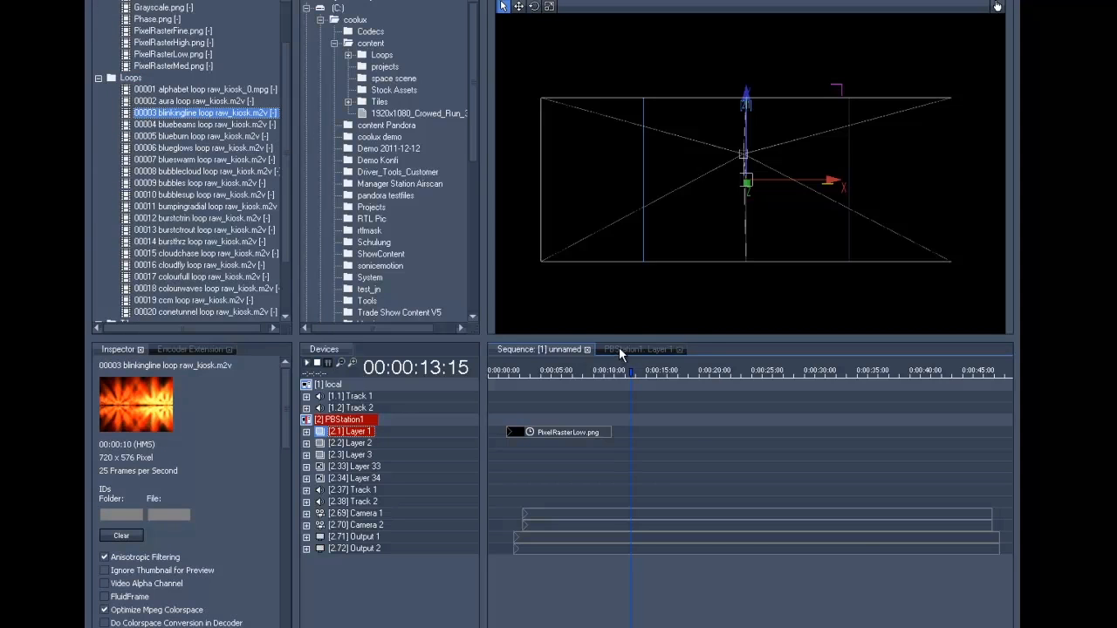
click(643, 349)
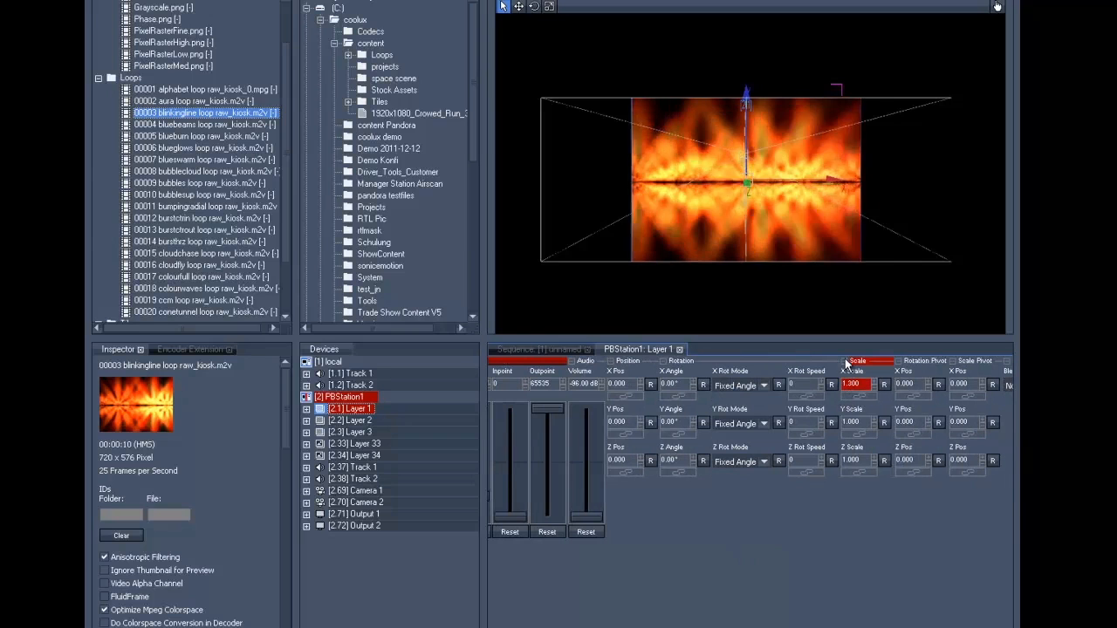
Step: Raise Layer 1's X Scale to about 2.010 and open the sequence's Store Active menu
drag(851, 384, 850, 379)
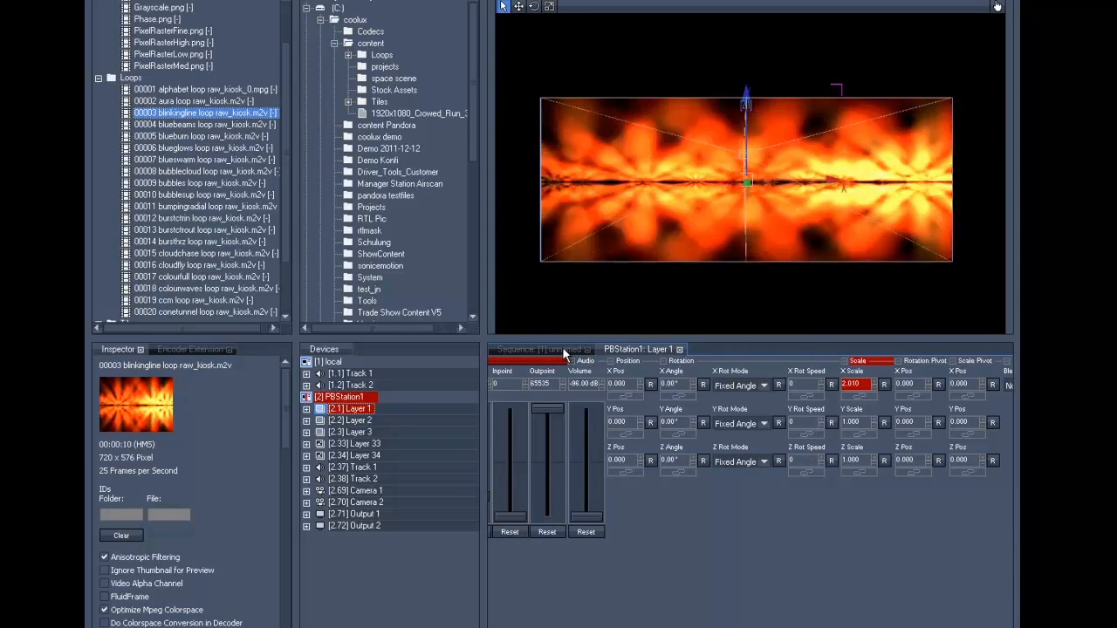
right_click(650, 378)
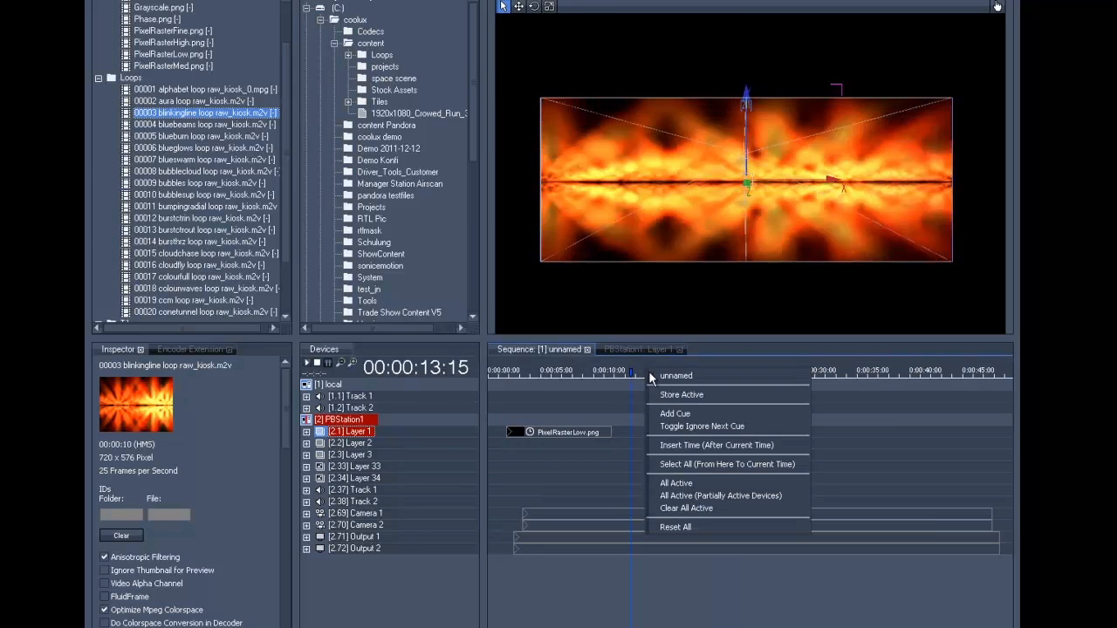
mouse_move(663, 395)
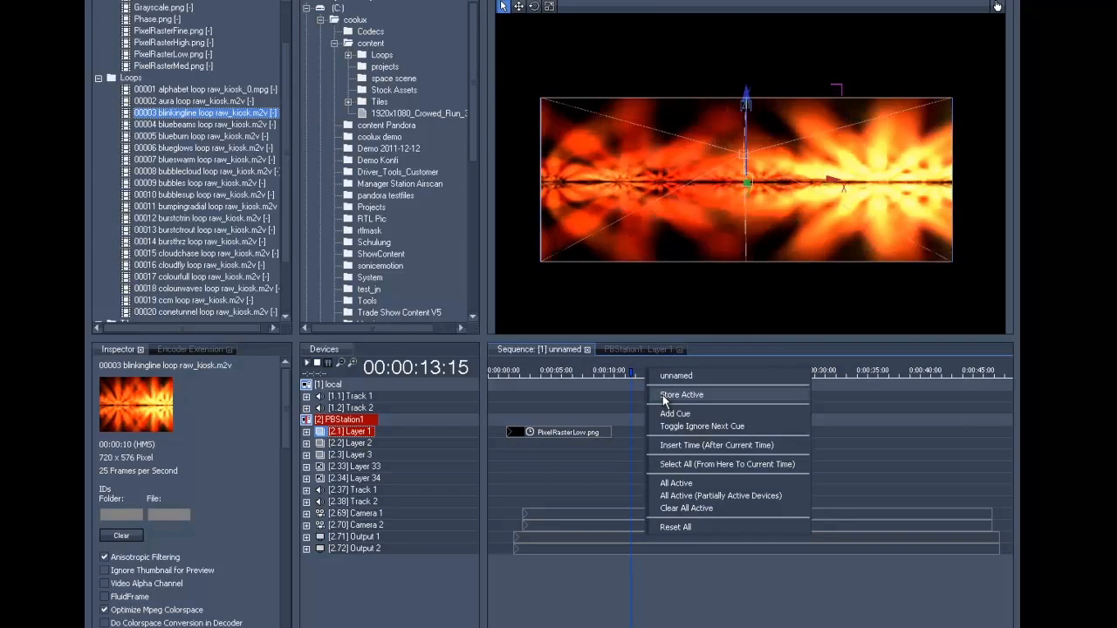